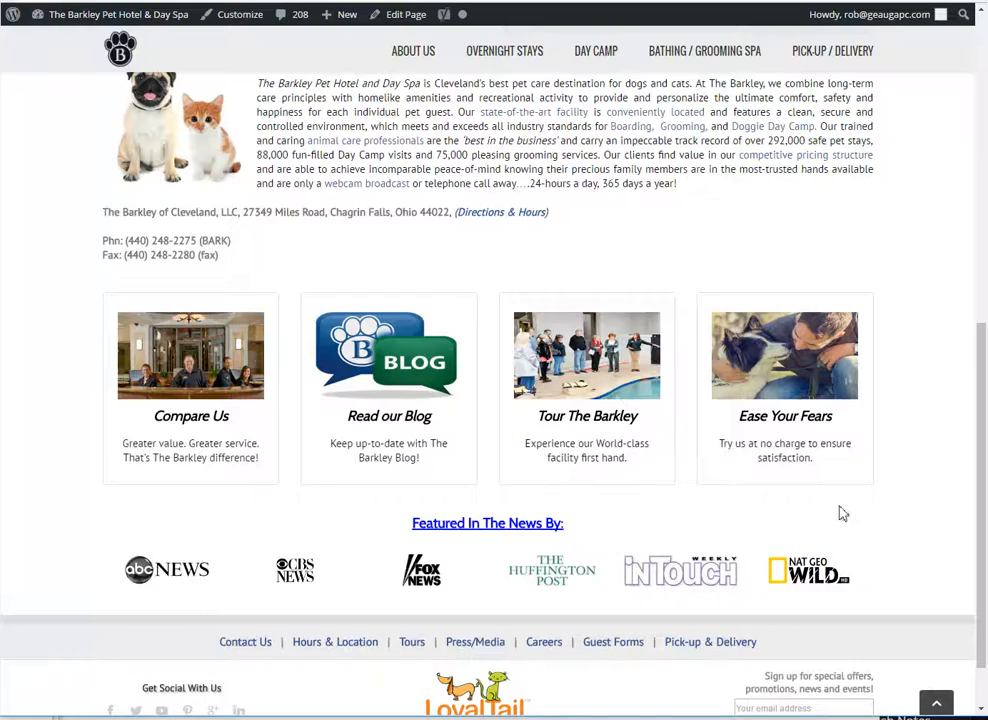
# Review the live home page, then switch to the page editor and scroll to the Flip Boxes element
pyautogui.scroll(-3)
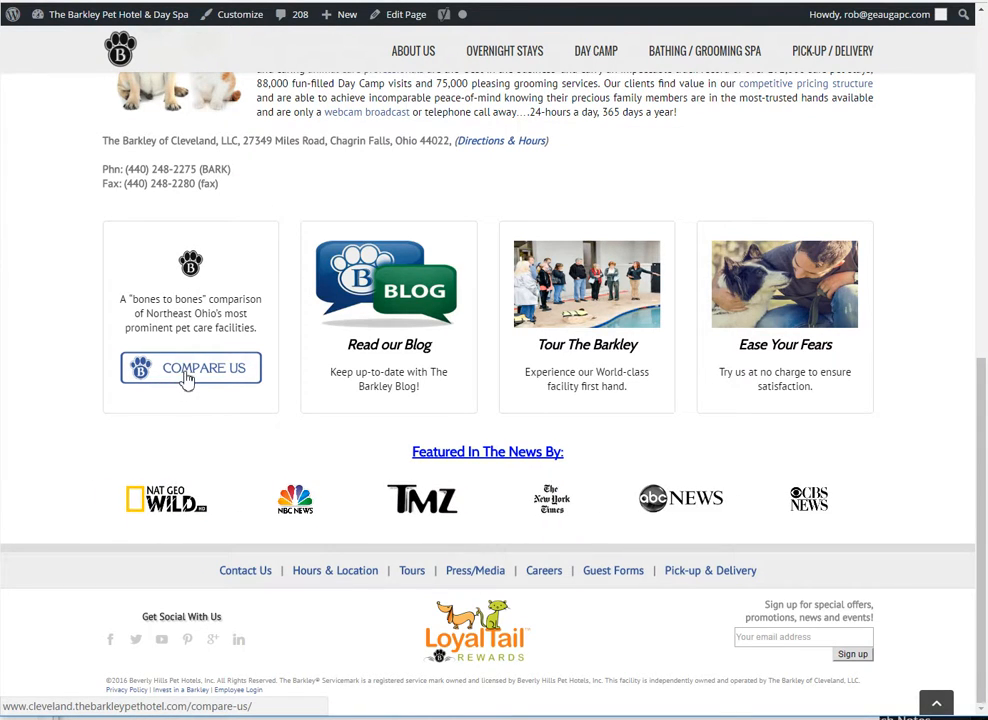
pyautogui.click(406, 14)
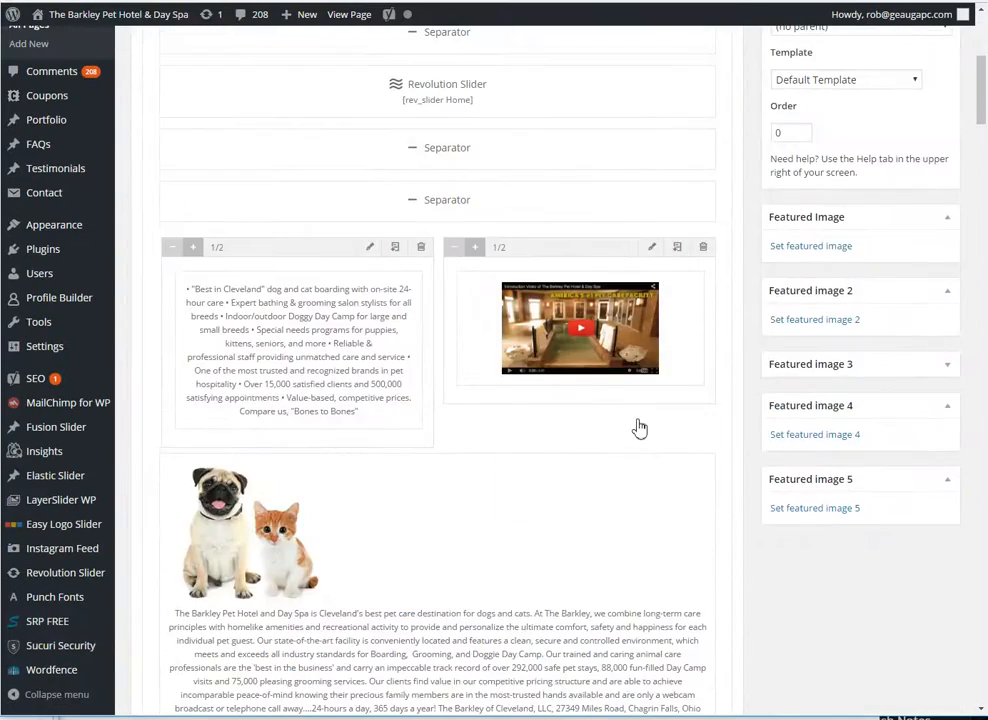
pyautogui.scroll(-3)
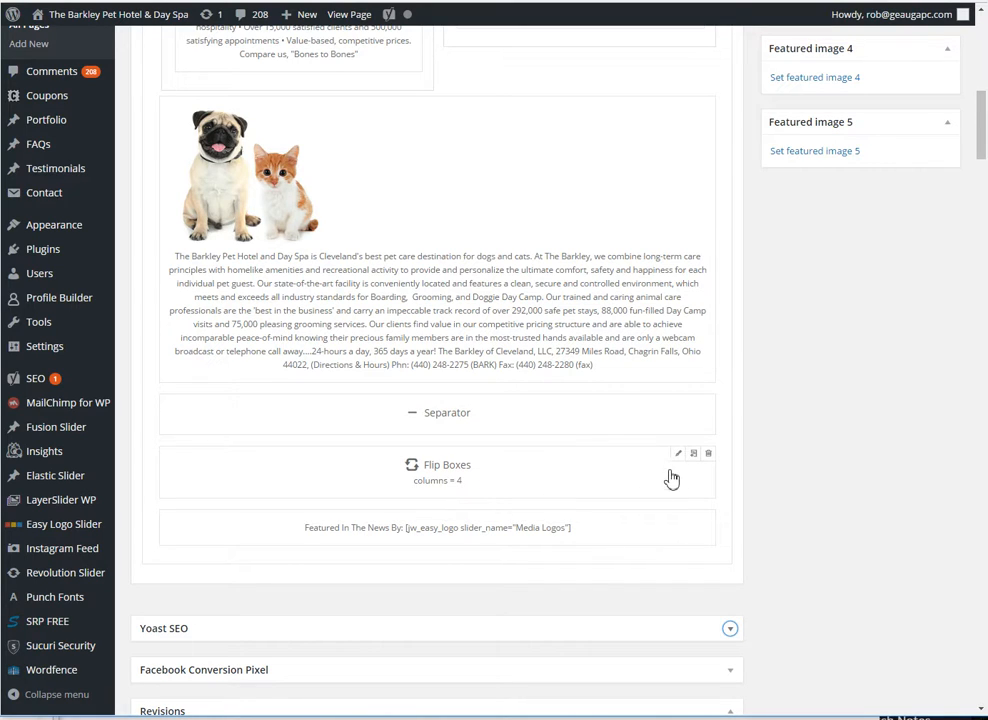
# Open the Flip Boxes settings, expand Item 1's Compare Us fields, then compare against the live page
pyautogui.click(678, 452)
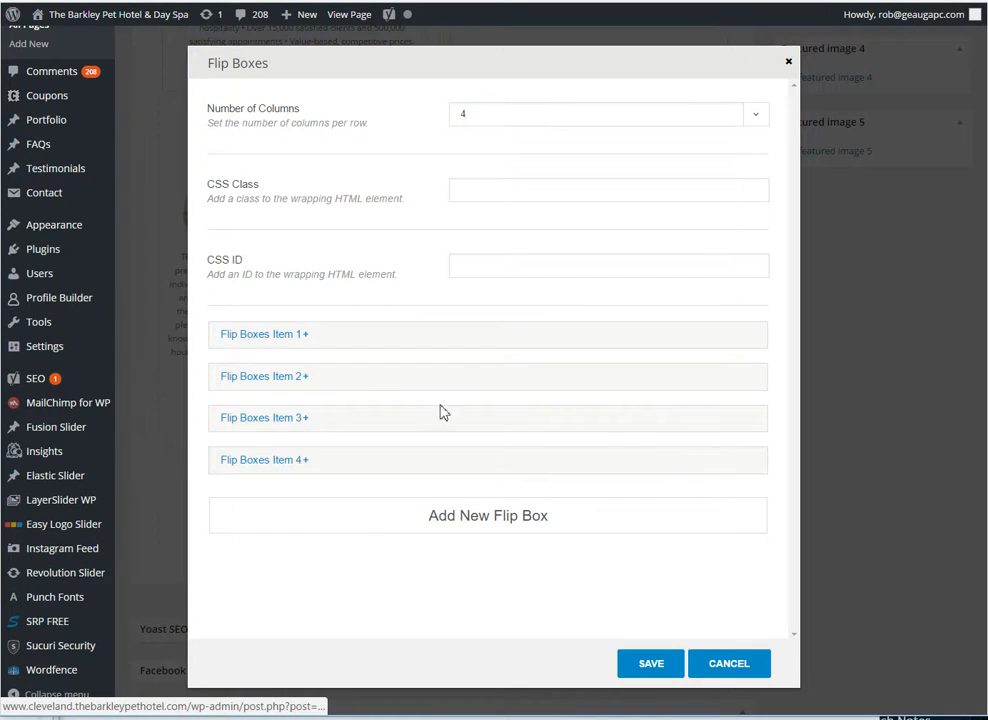
pyautogui.click(264, 334)
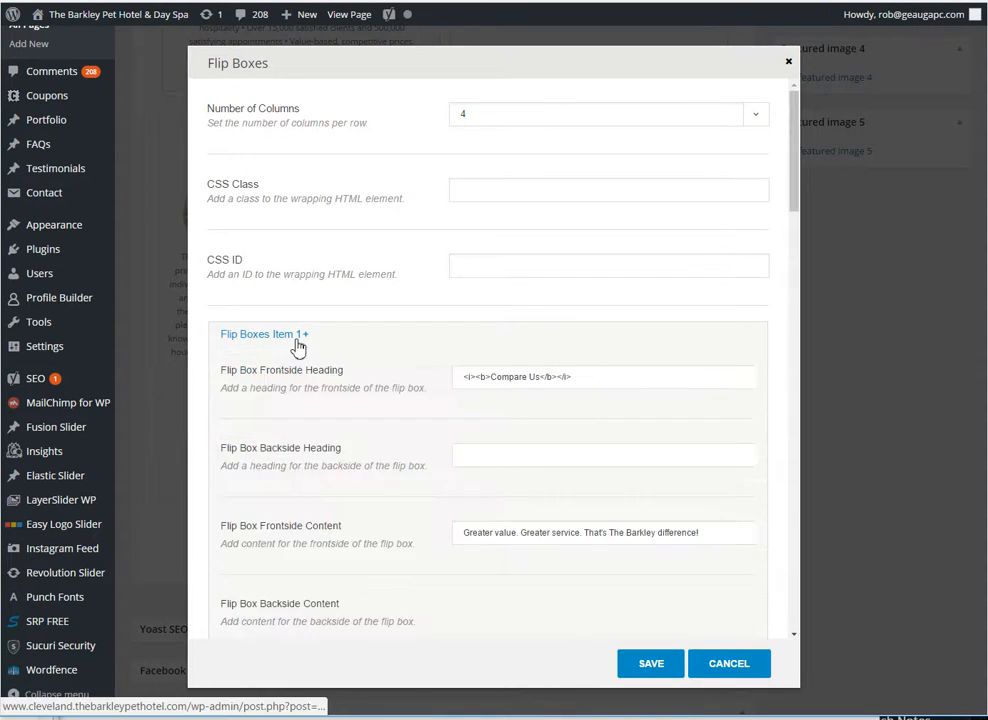
pyautogui.click(264, 334)
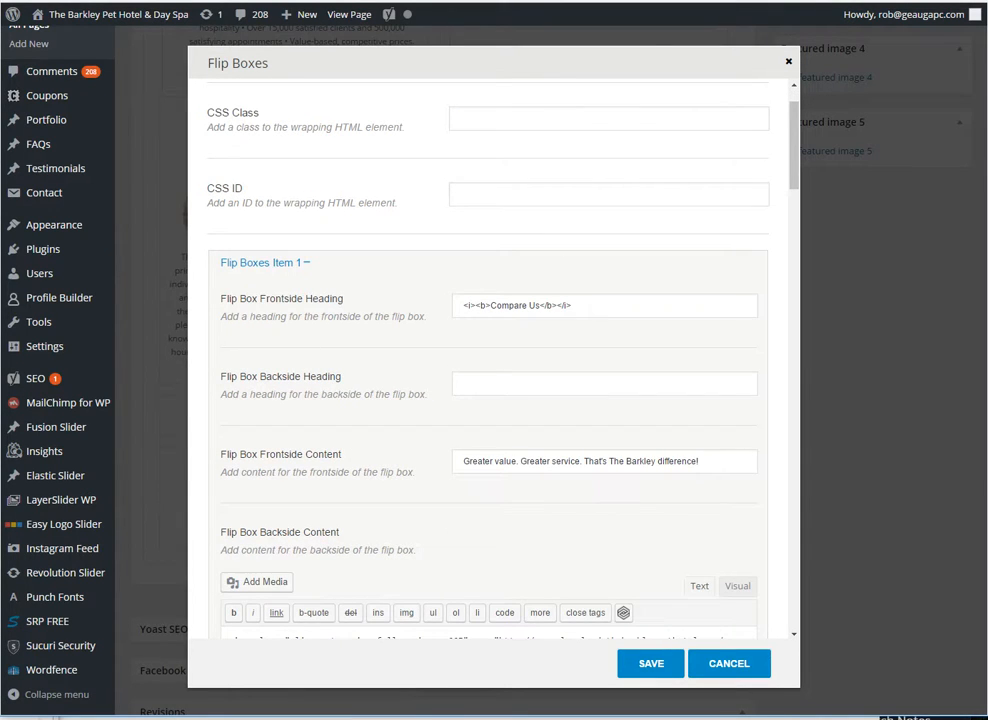
pyautogui.click(728, 664)
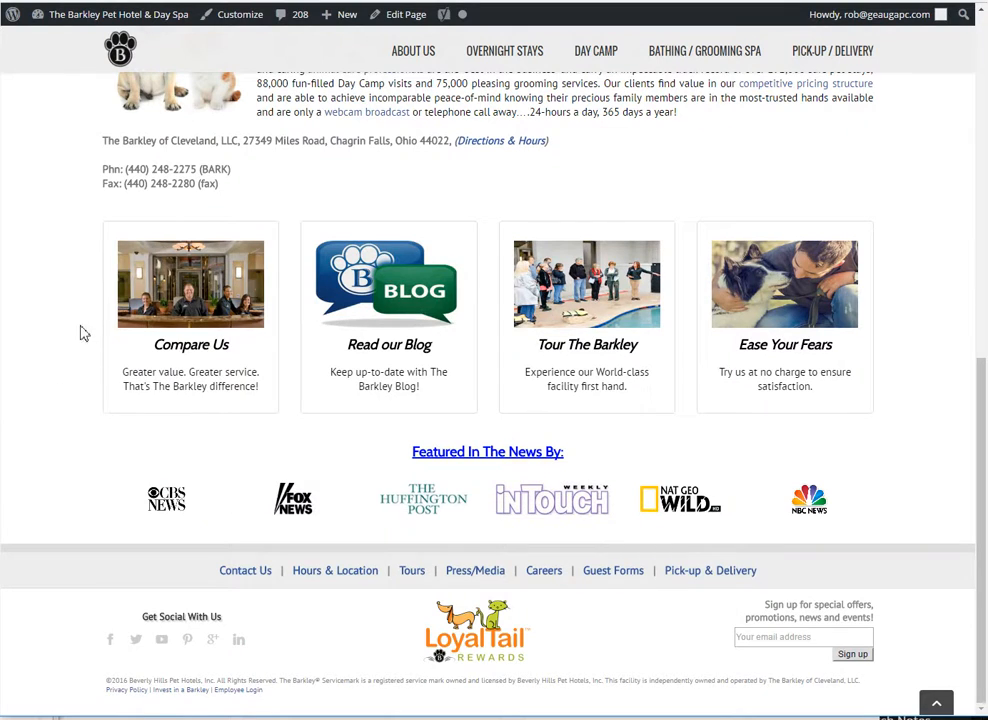
pyautogui.moveTo(28, 344)
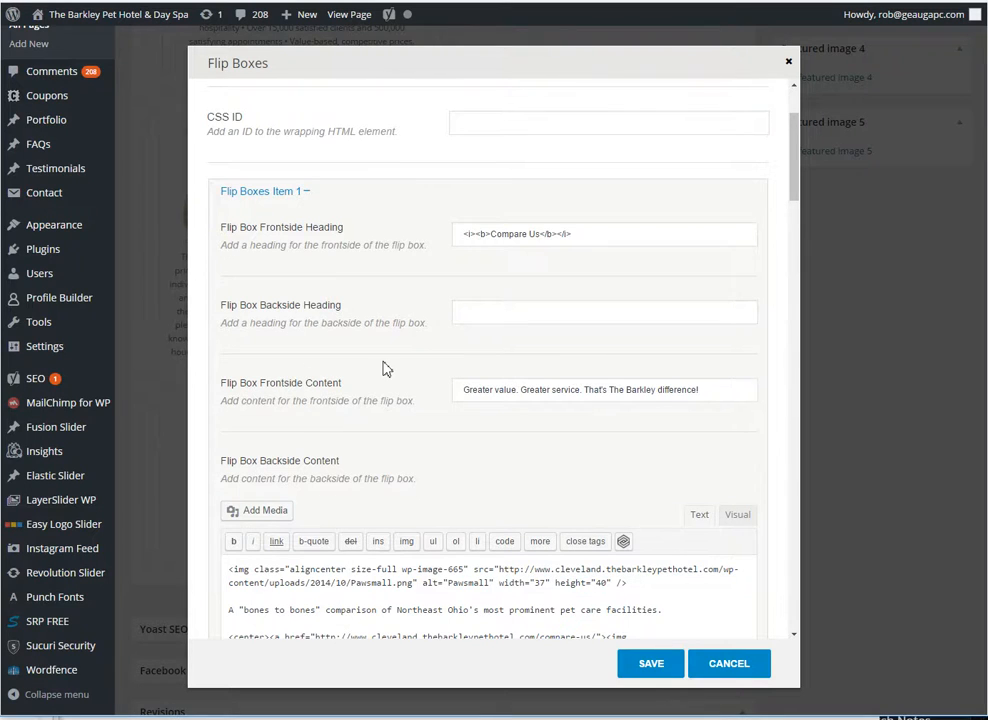
pyautogui.scroll(-3)
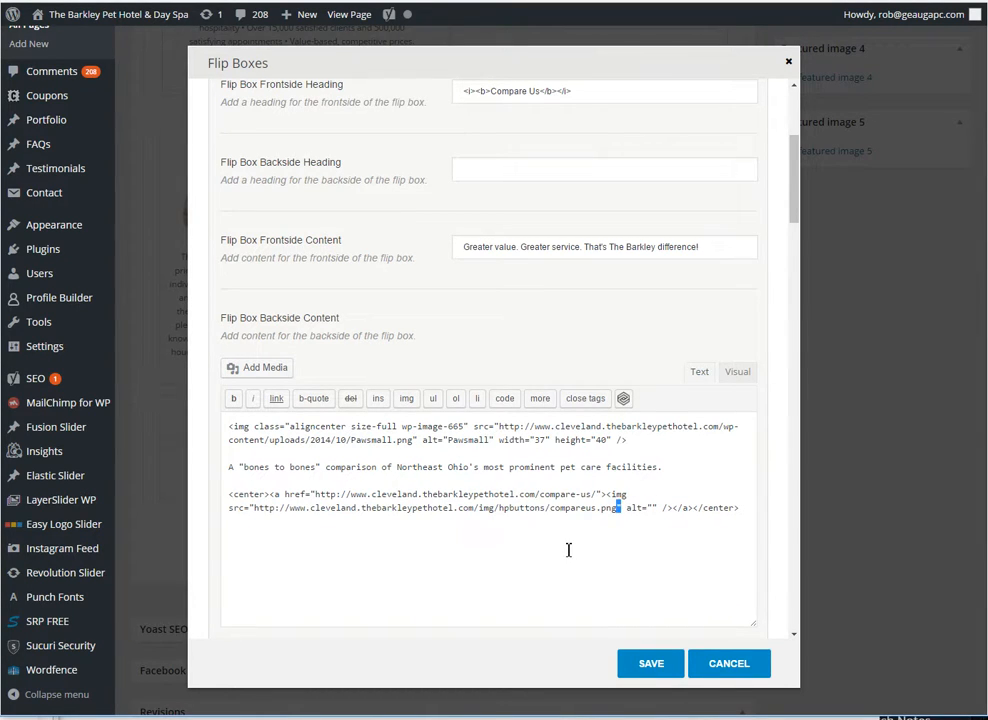
pyautogui.moveTo(520, 530)
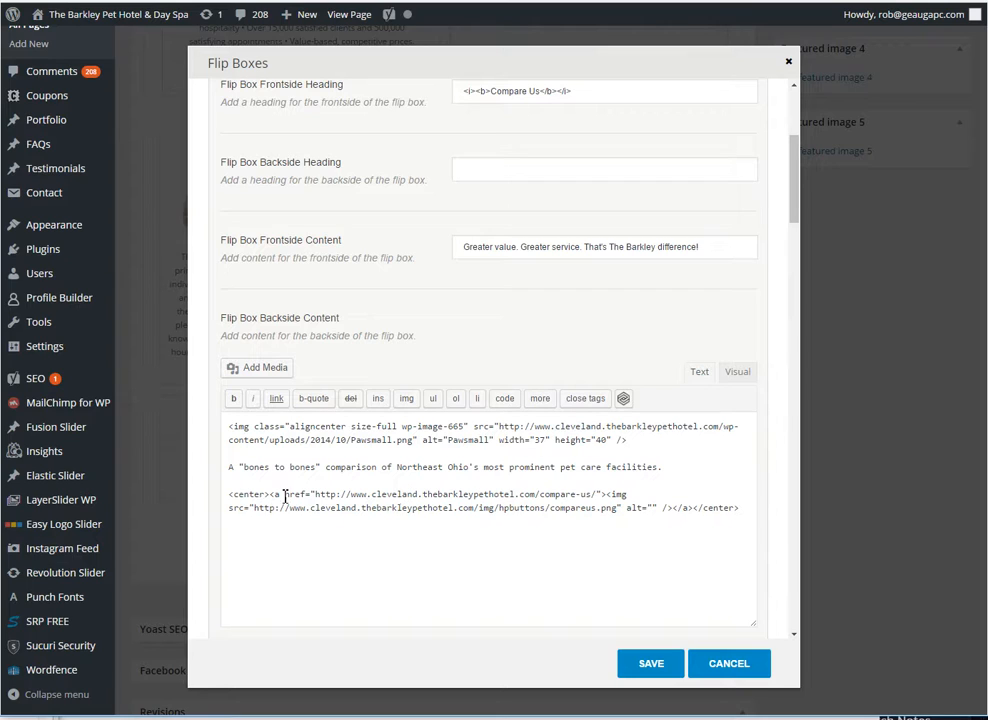
pyautogui.doubleClick(450, 494)
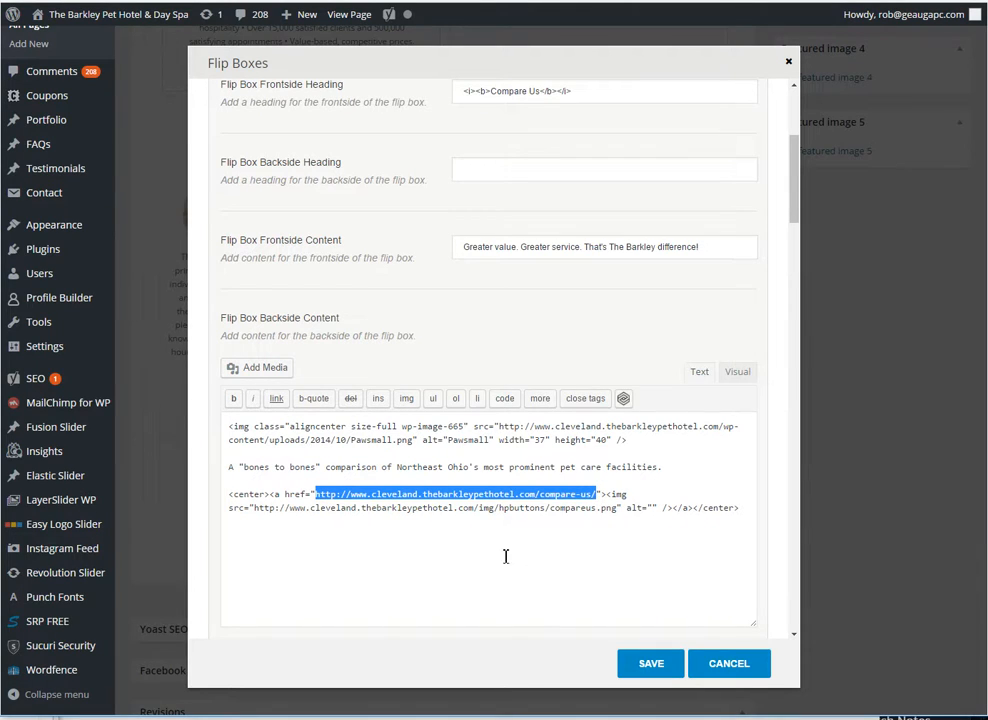
pyautogui.click(238, 468)
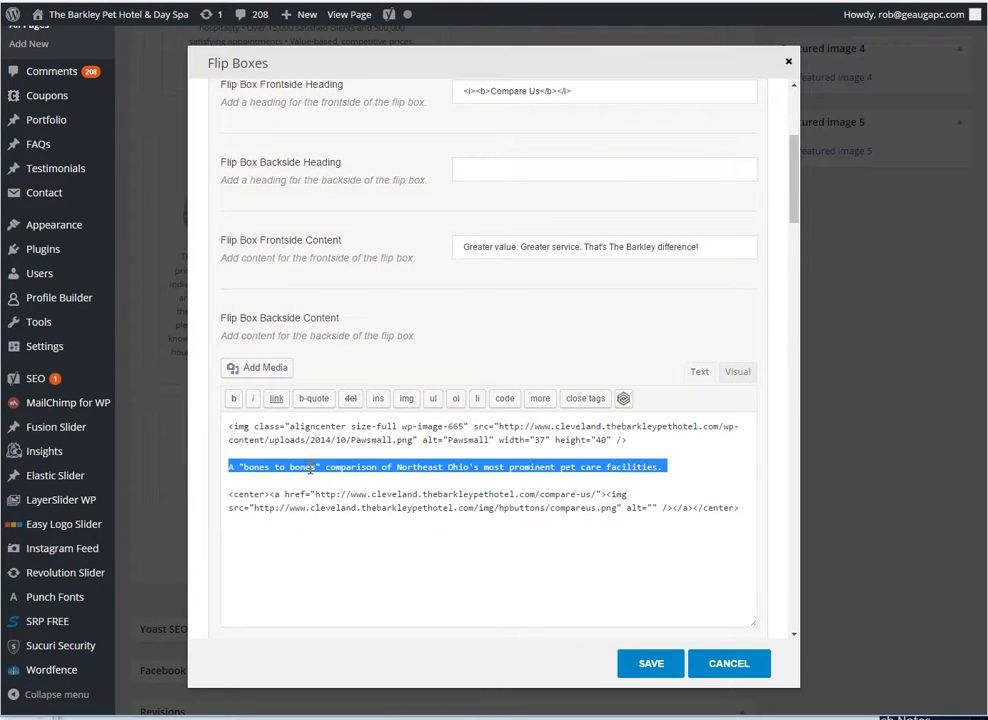
pyautogui.scroll(-3)
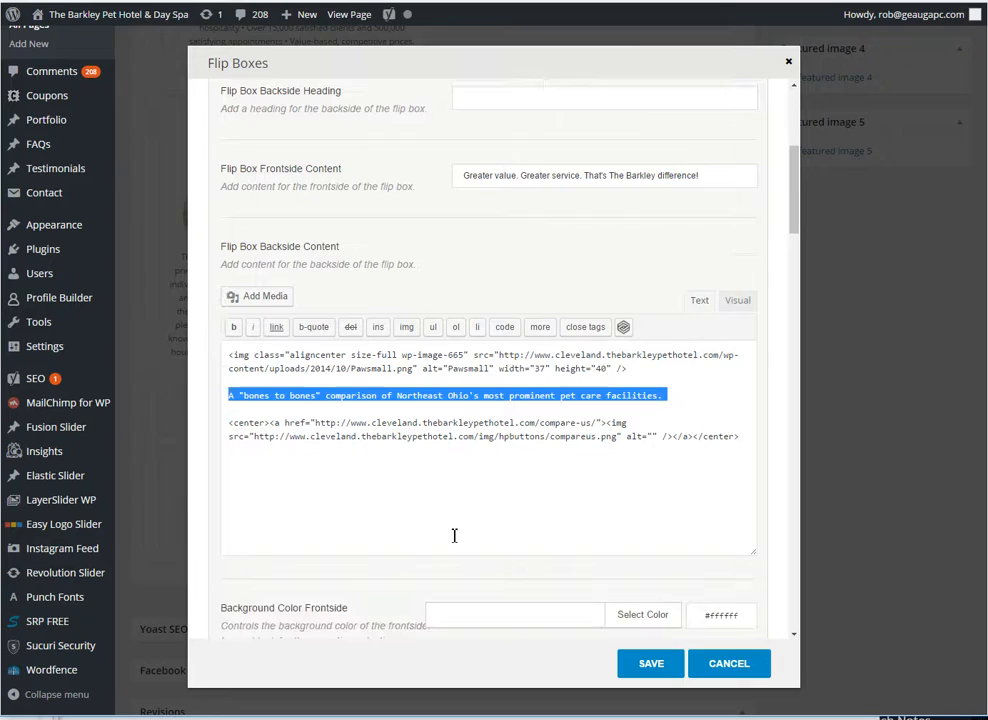
pyautogui.scroll(-3)
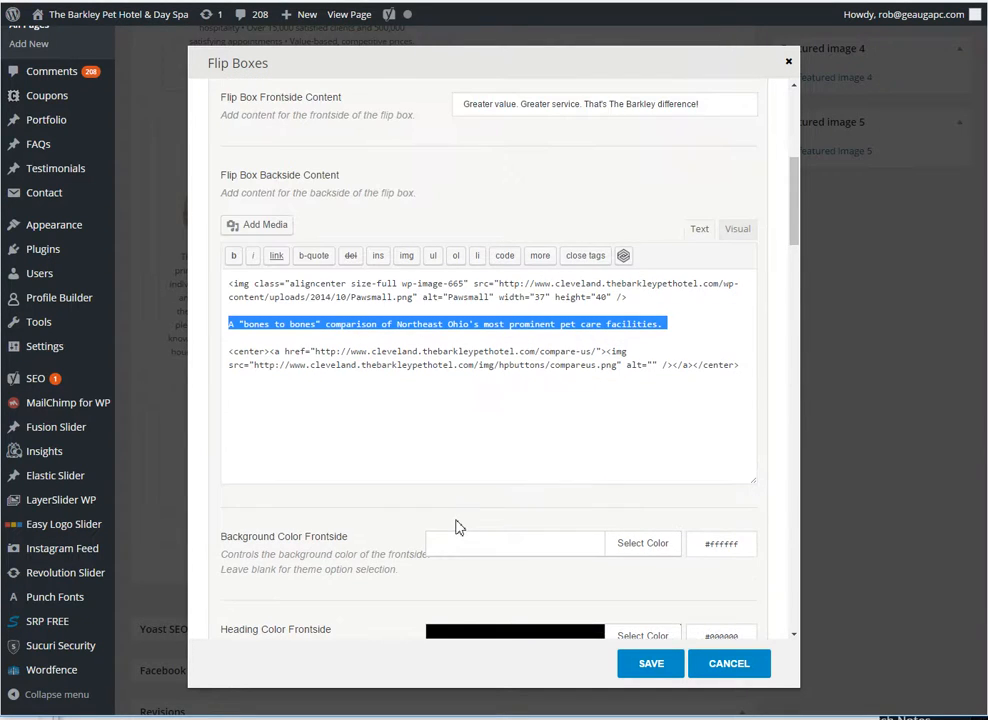
pyautogui.click(728, 664)
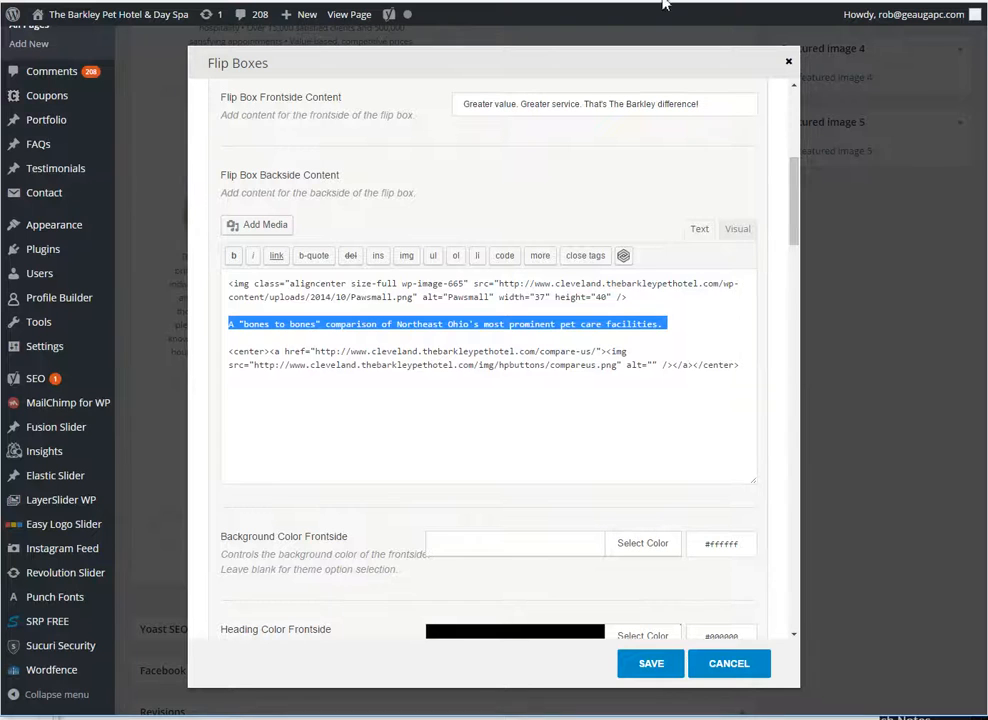
pyautogui.scroll(-3)
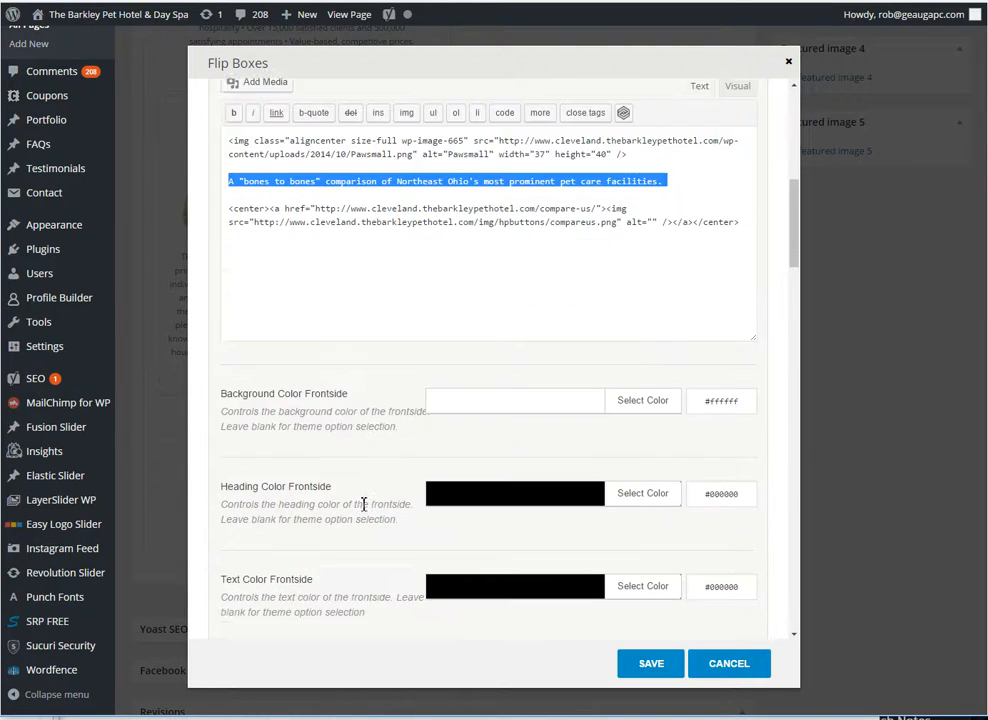
pyautogui.scroll(-3)
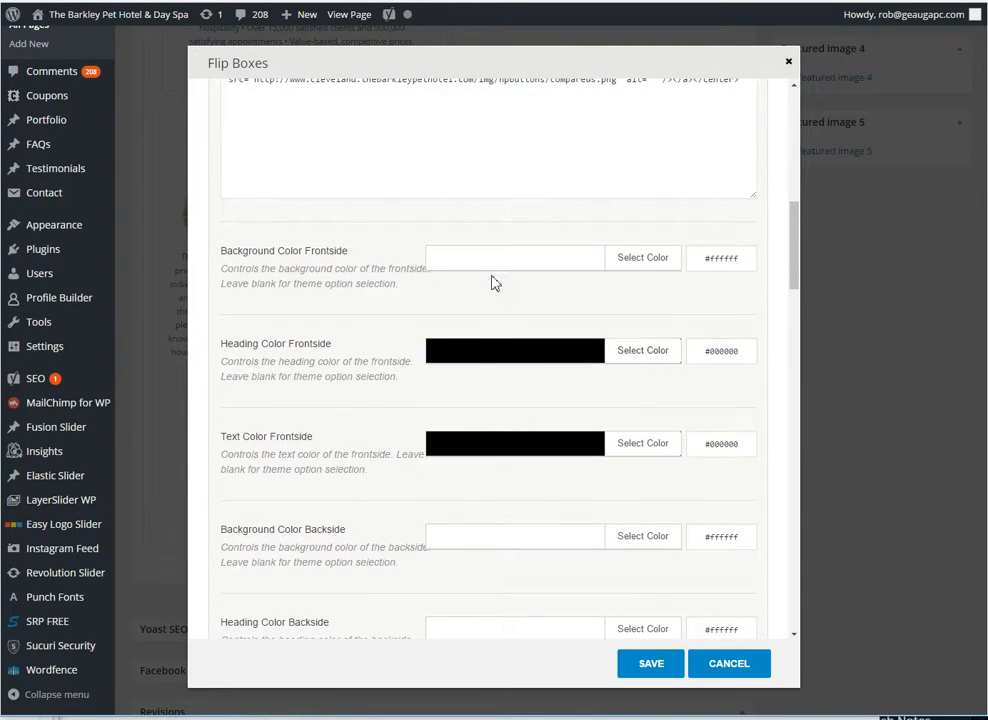
pyautogui.scroll(-3)
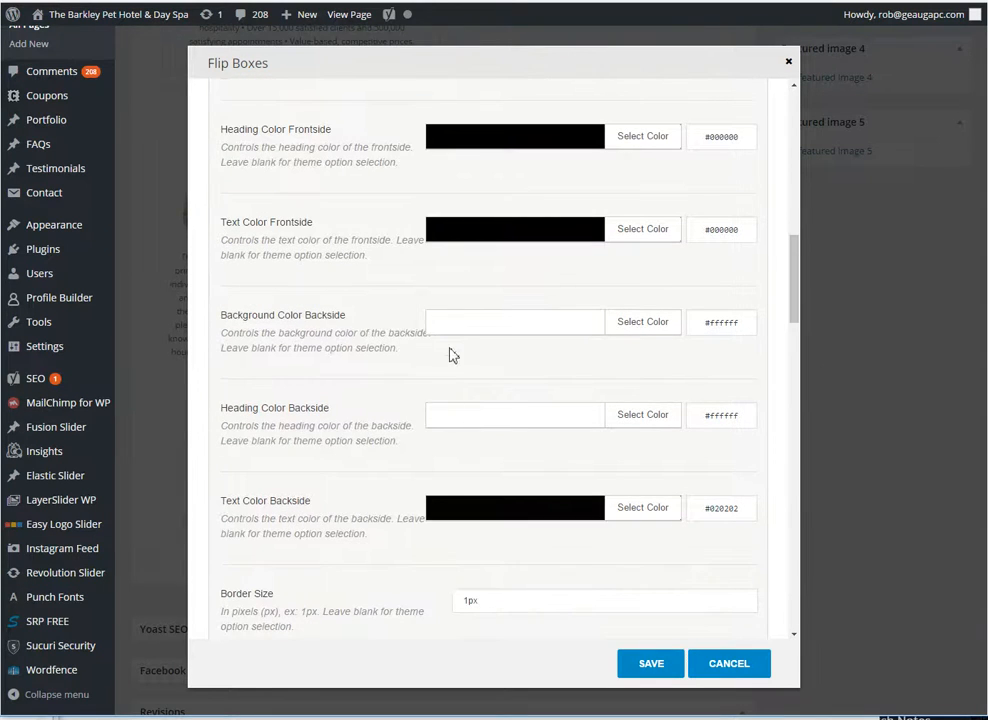
pyautogui.scroll(-3)
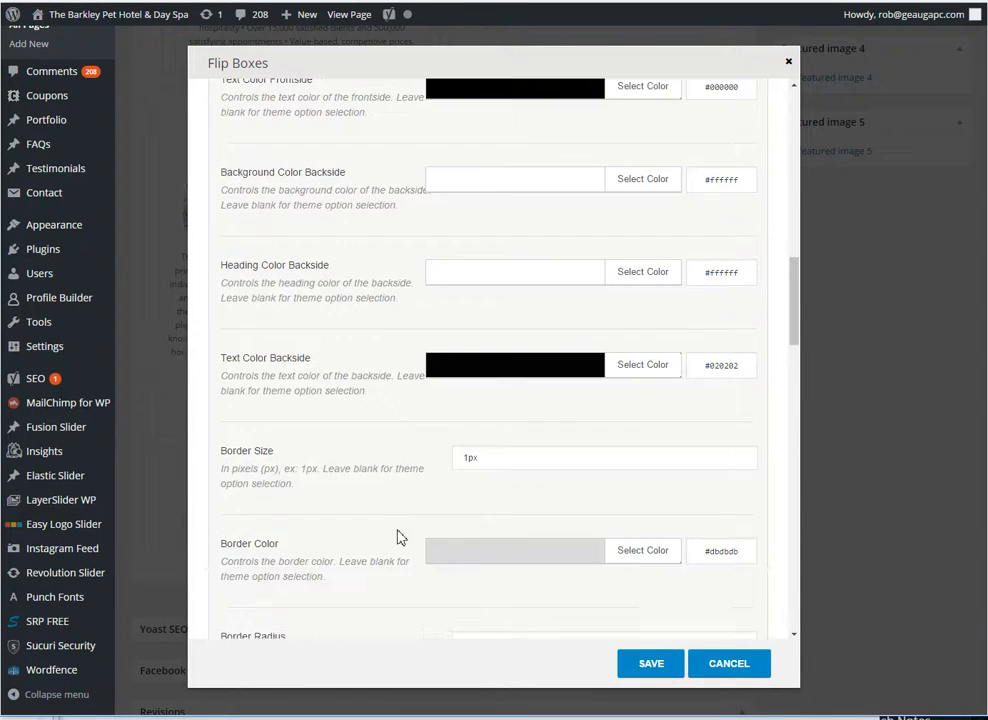
pyautogui.scroll(-3)
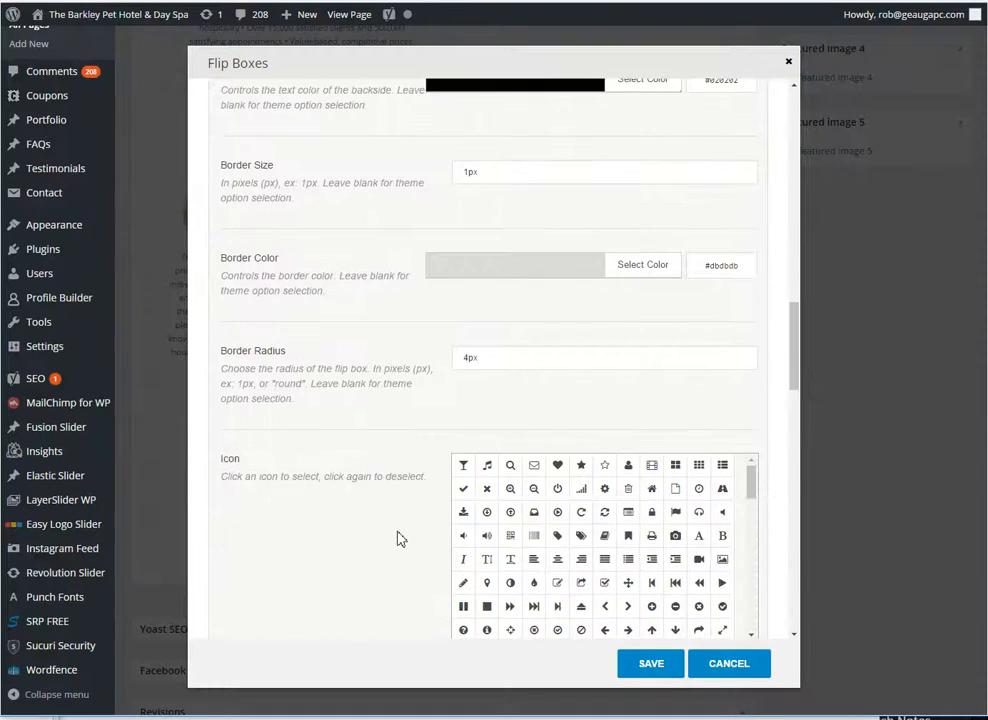
pyautogui.scroll(-3)
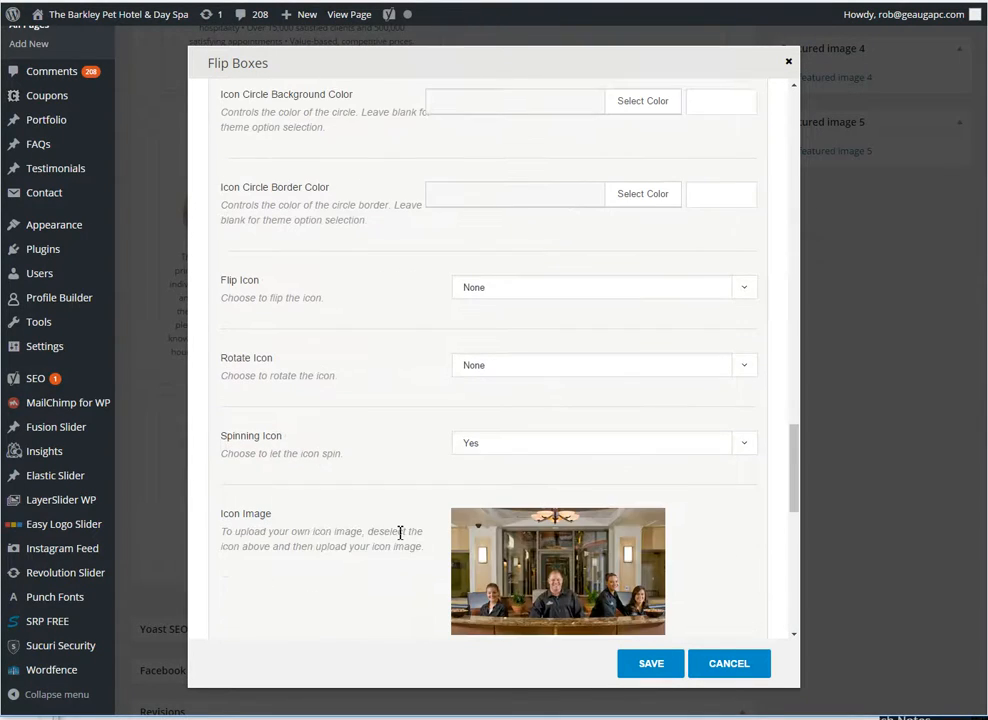
pyautogui.scroll(-3)
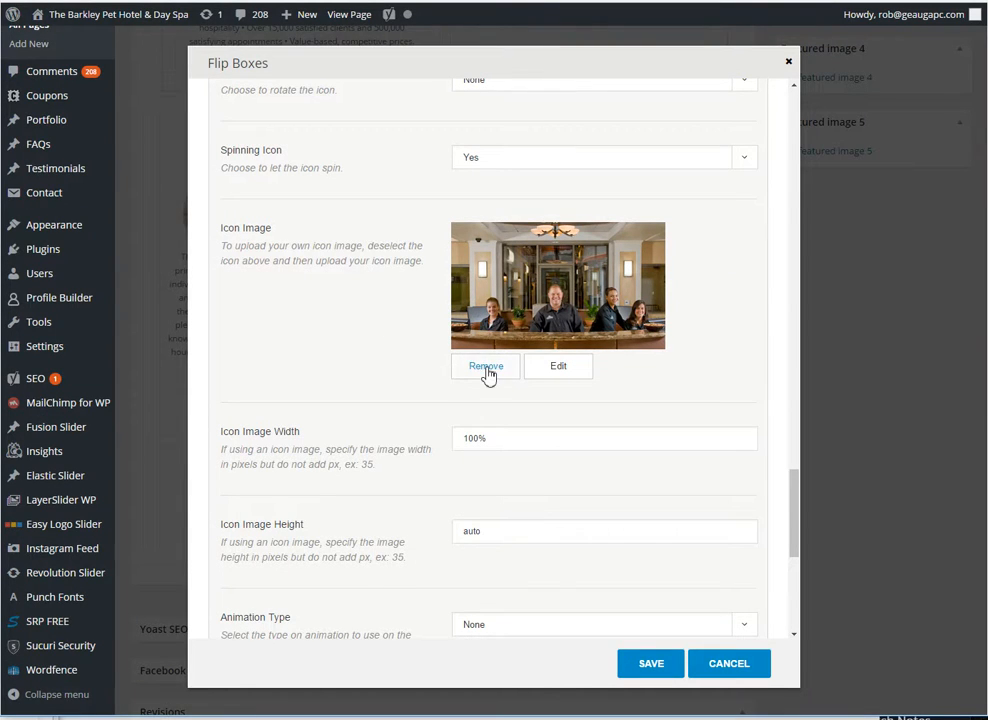
pyautogui.moveTo(496, 328)
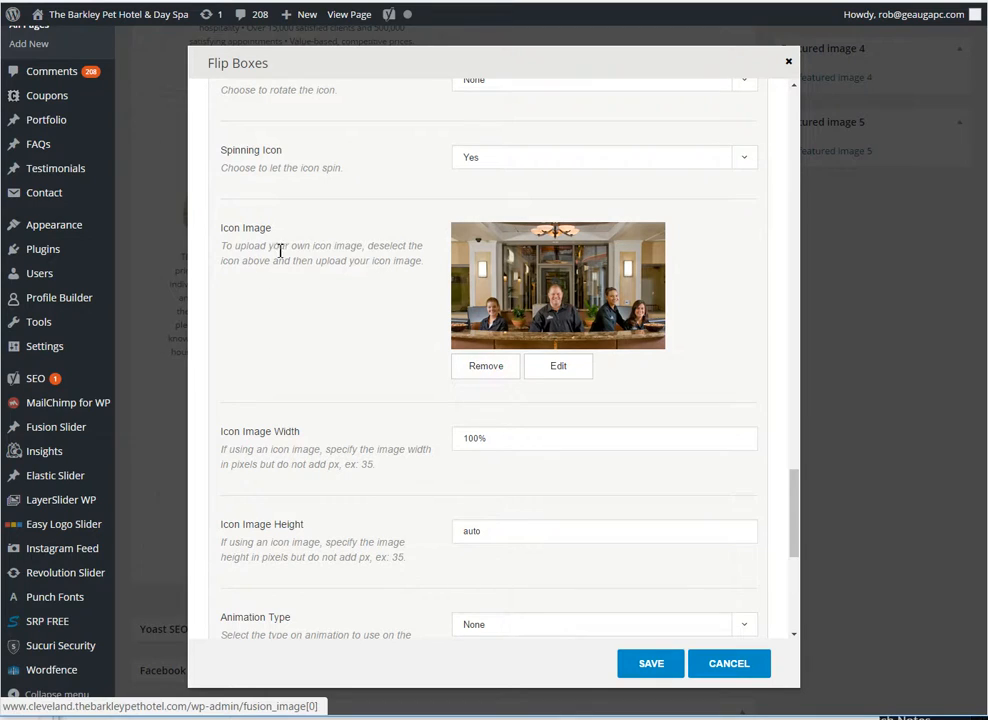
pyautogui.moveTo(484, 340)
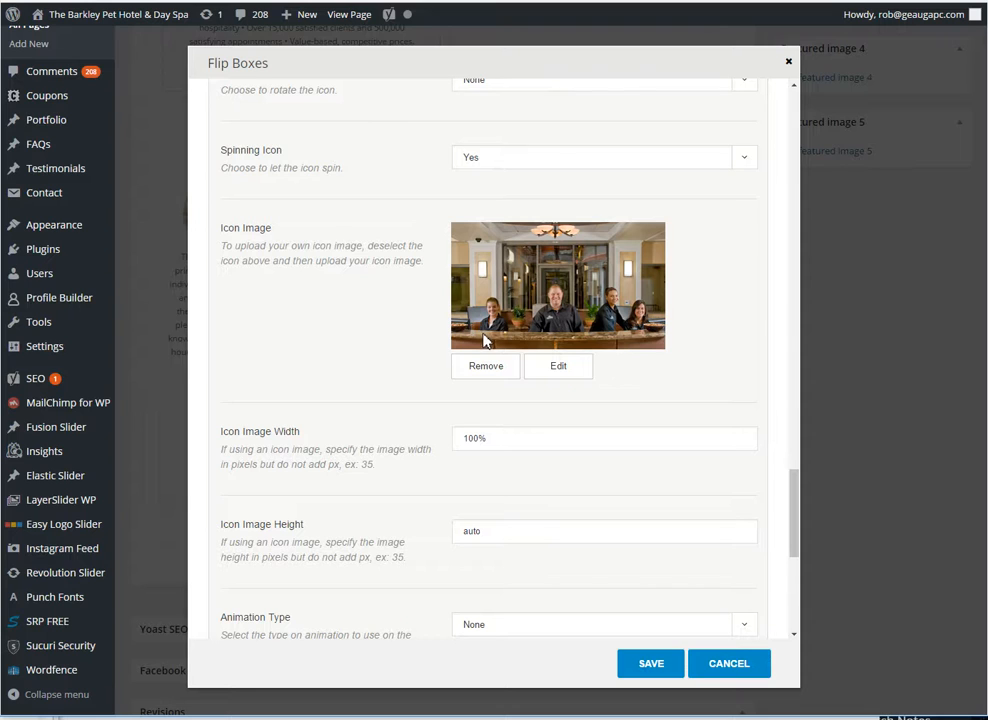
pyautogui.scroll(-3)
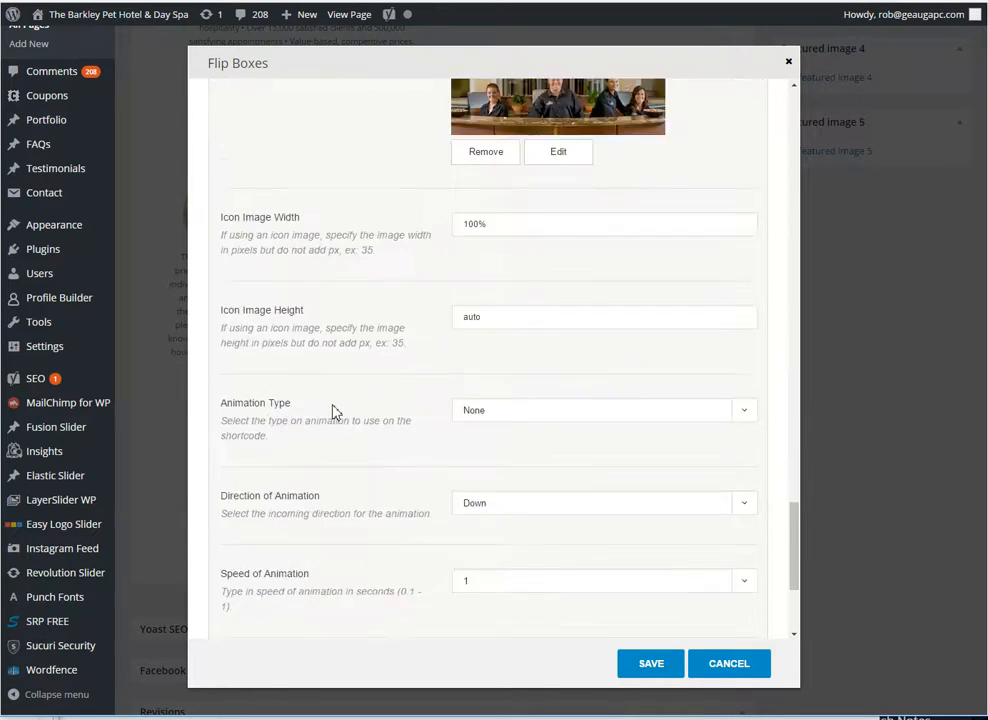
pyautogui.scroll(-3)
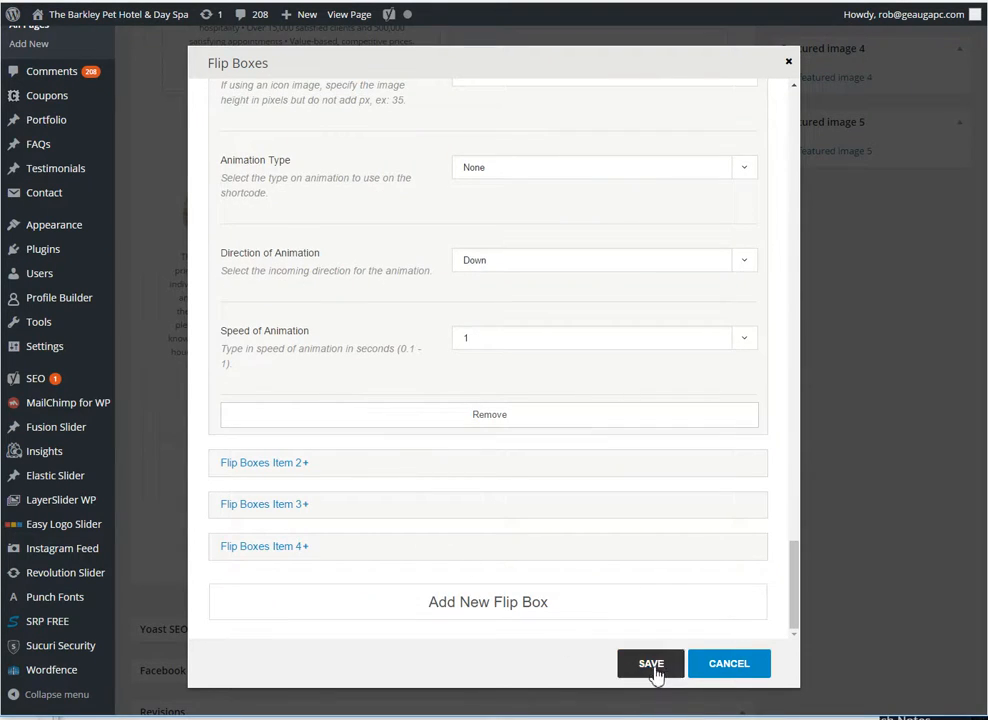
pyautogui.moveTo(730, 664)
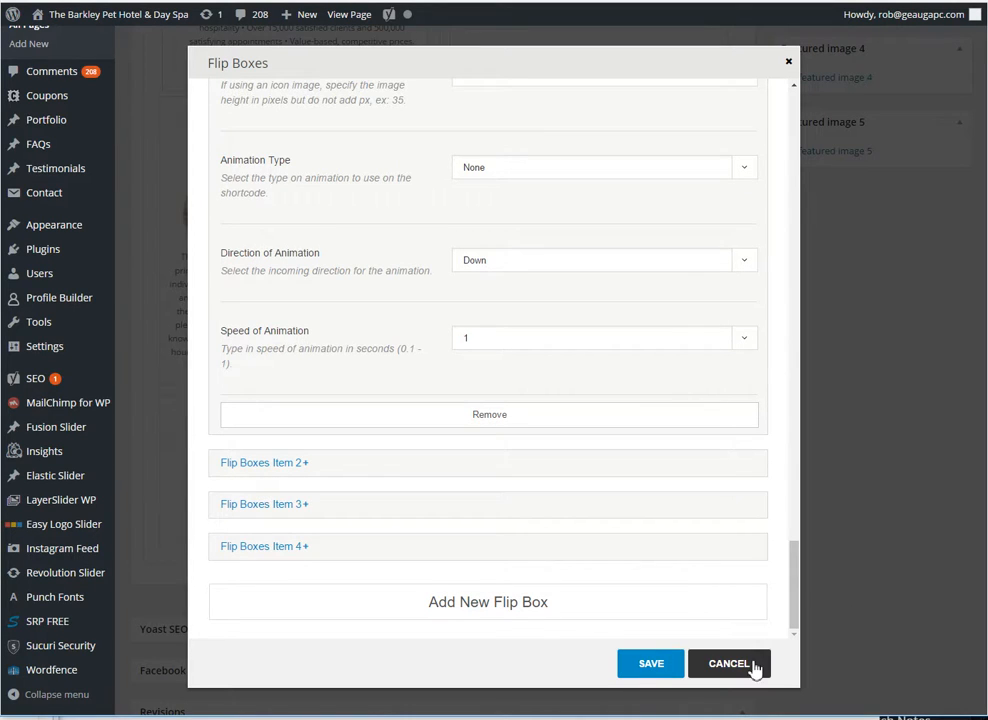